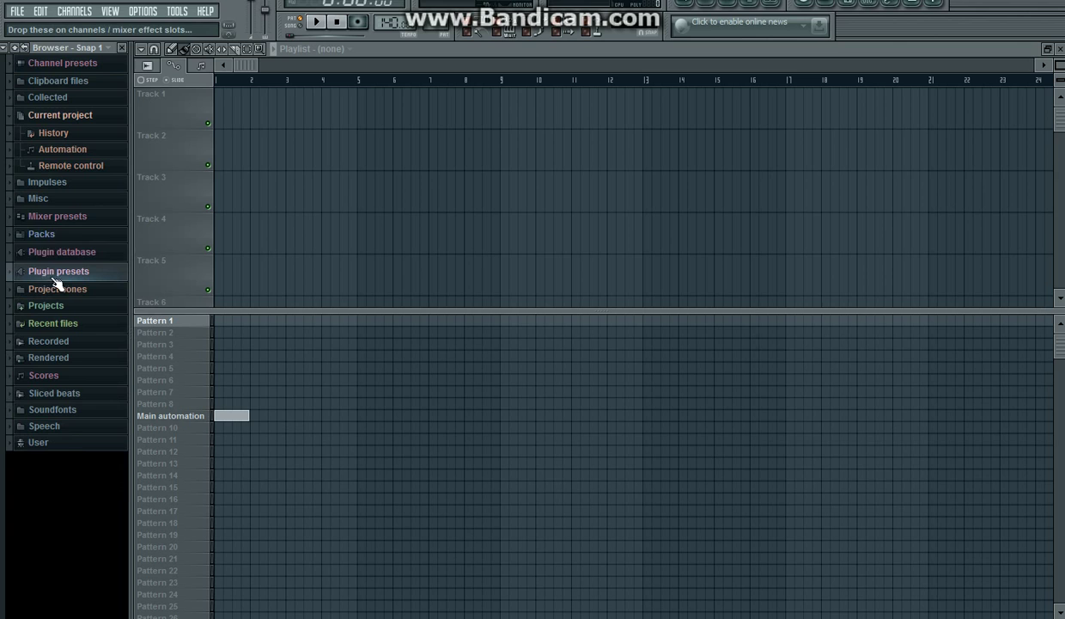
pyautogui.moveTo(41, 234)
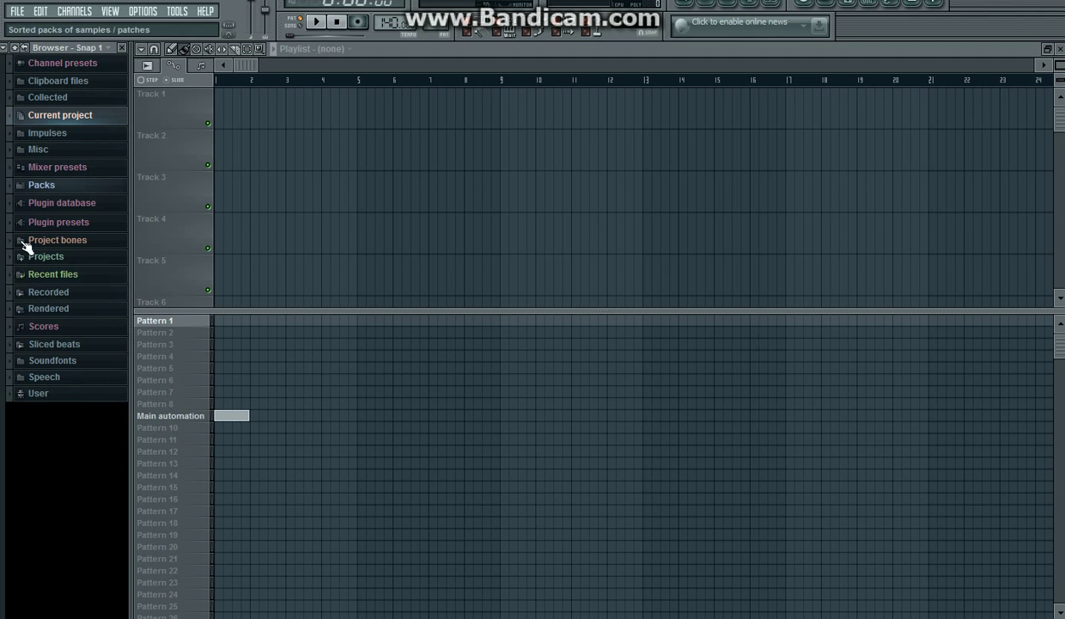
# - Expand the browser's Packs folder to list the sample packs
pyautogui.click(41, 184)
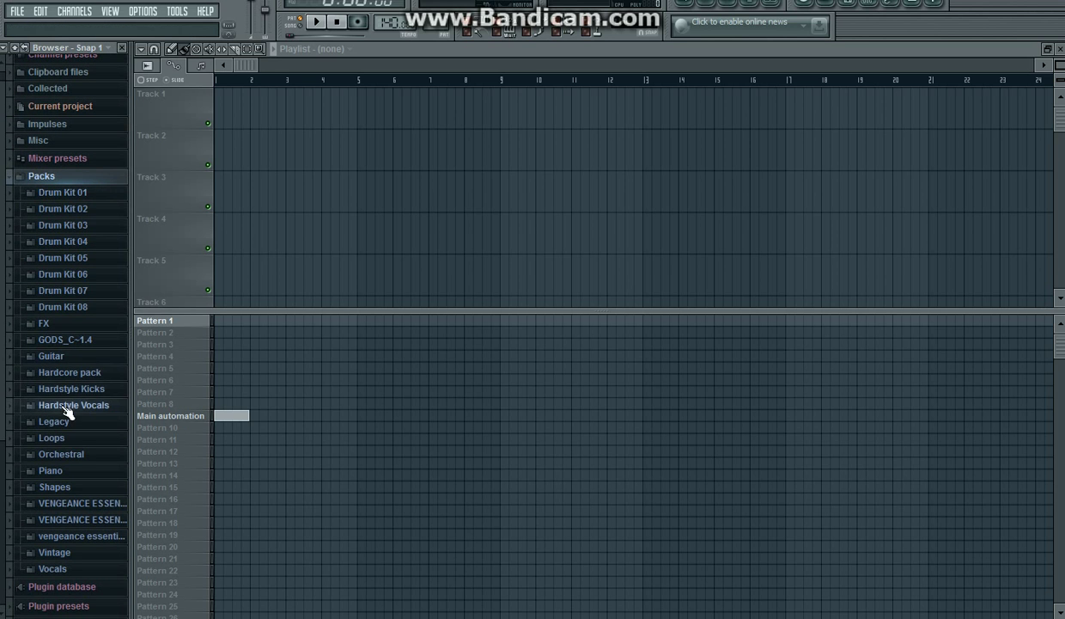
pyautogui.moveTo(68, 372)
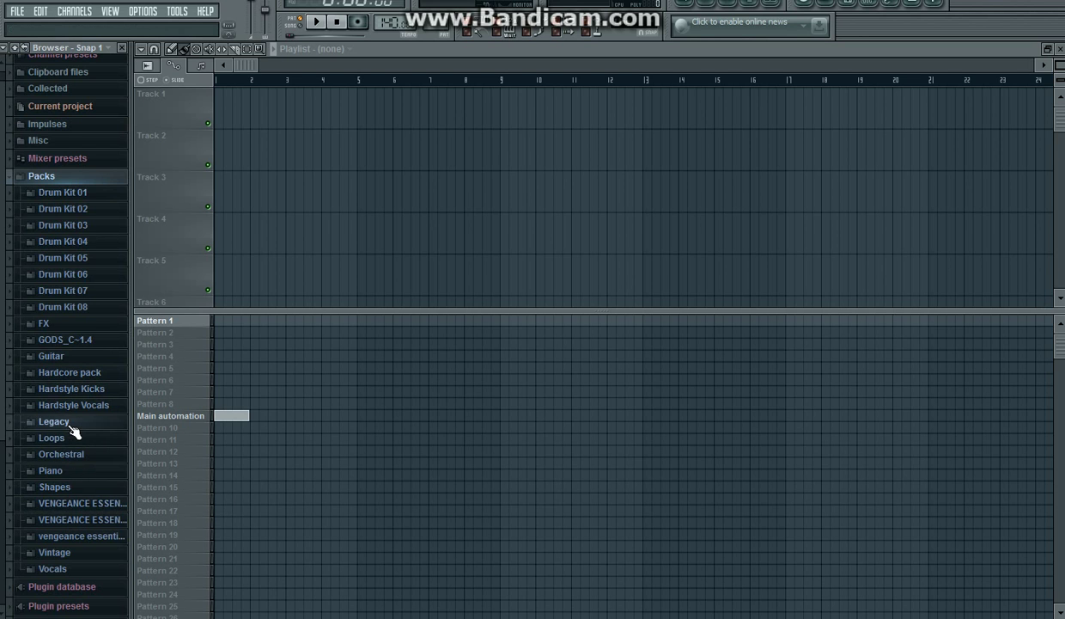
# - Preview DNC_Kick_2 from Legacy Dance and load it into the pattern's channel
pyautogui.click(53, 421)
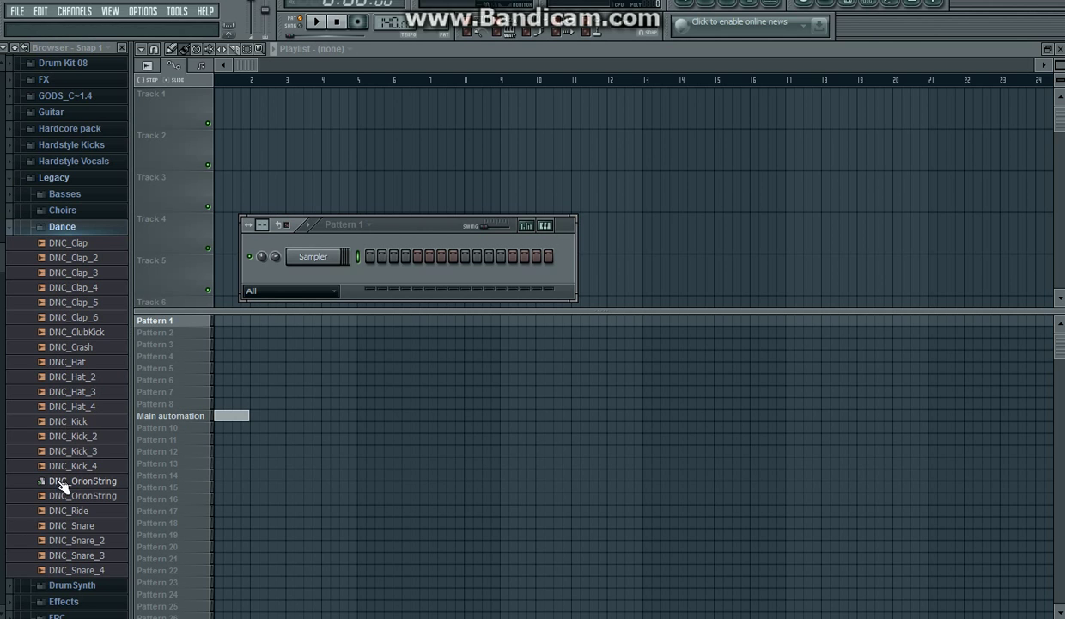
pyautogui.moveTo(67, 440)
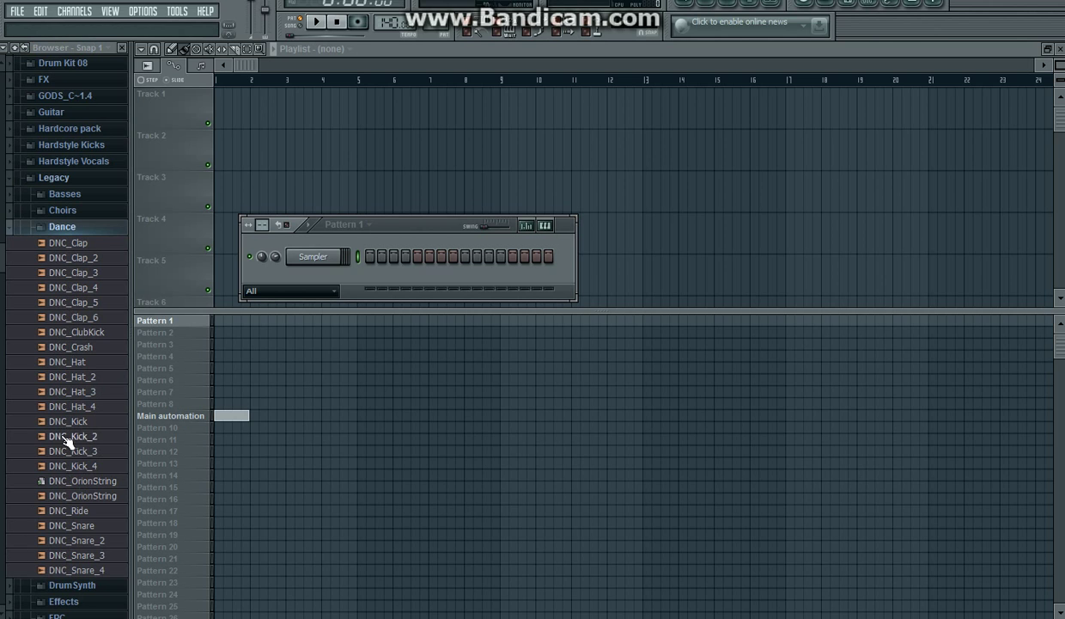
pyautogui.click(69, 435)
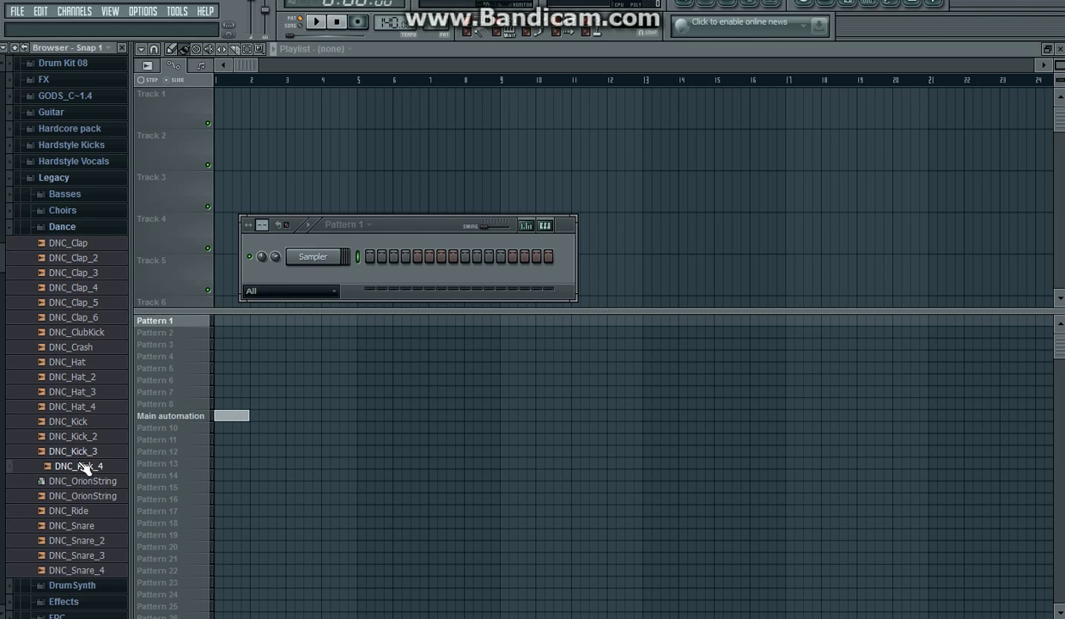
pyautogui.moveTo(77, 466); pyautogui.dragTo(206, 395)
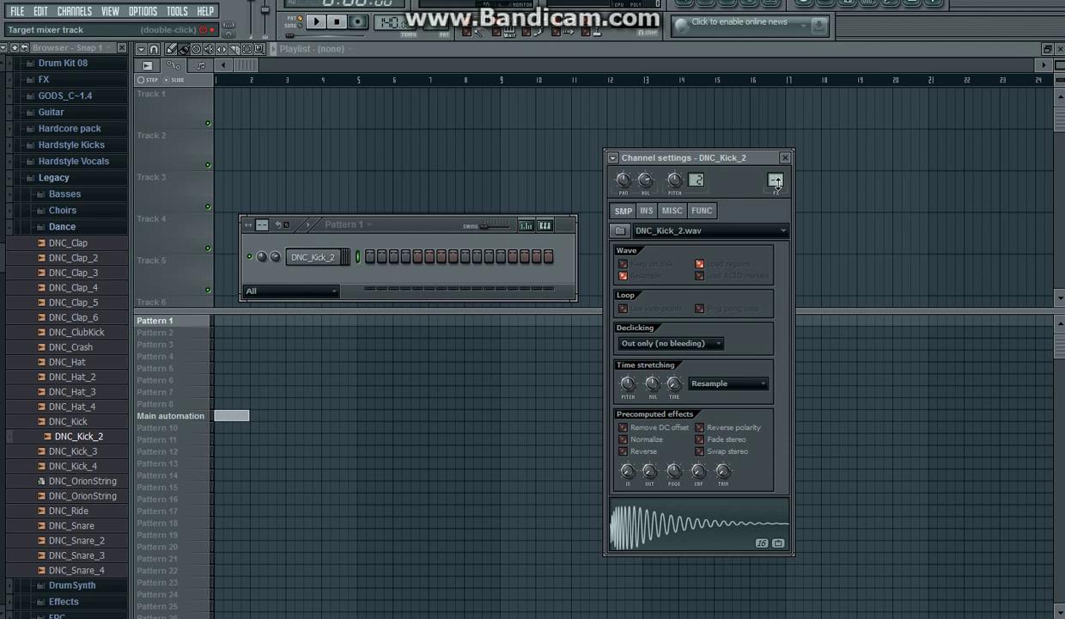
pyautogui.moveTo(776, 181)
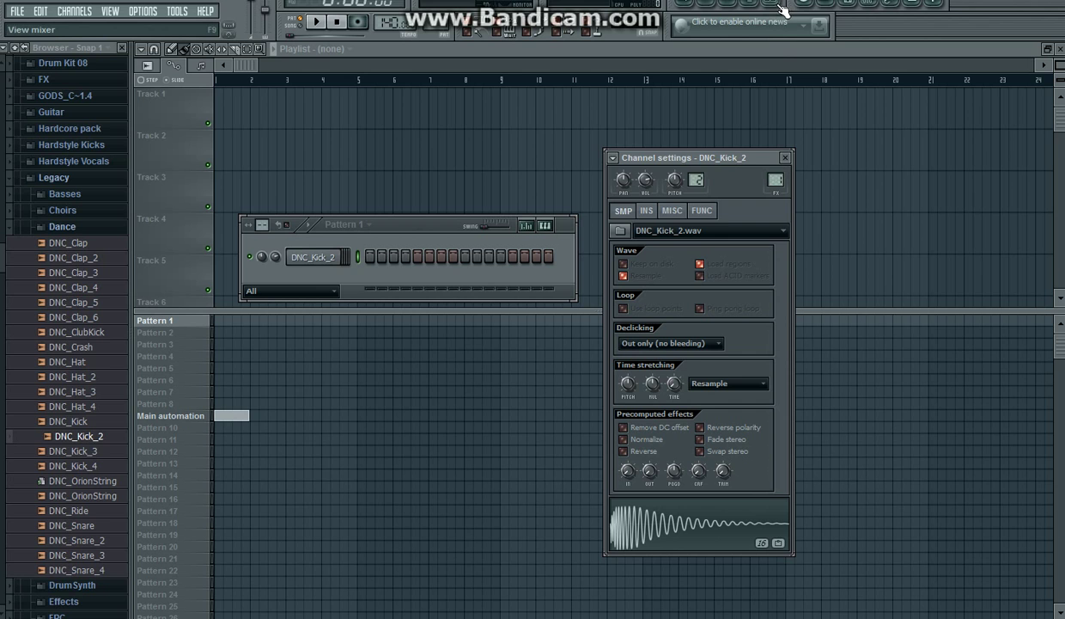
# - Press F9 while DNC_Kick_2's channel settings and waveform stay open
pyautogui.press('F9')
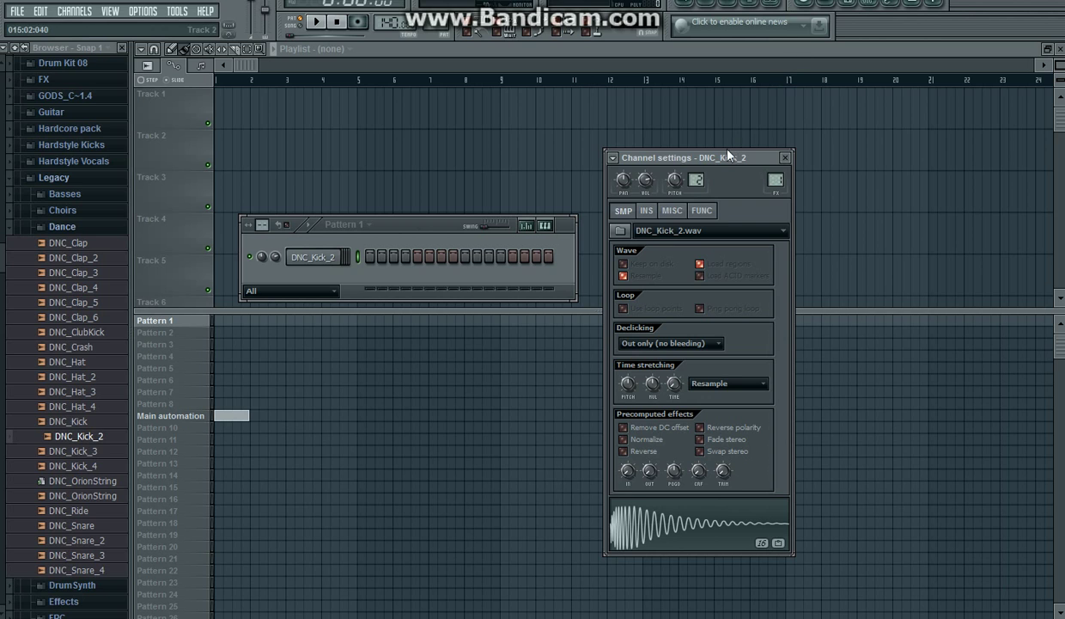
# - Fill DNC_Kick_2's pattern with a step every 4 steps, then play it
pyautogui.rightClick(316, 256)
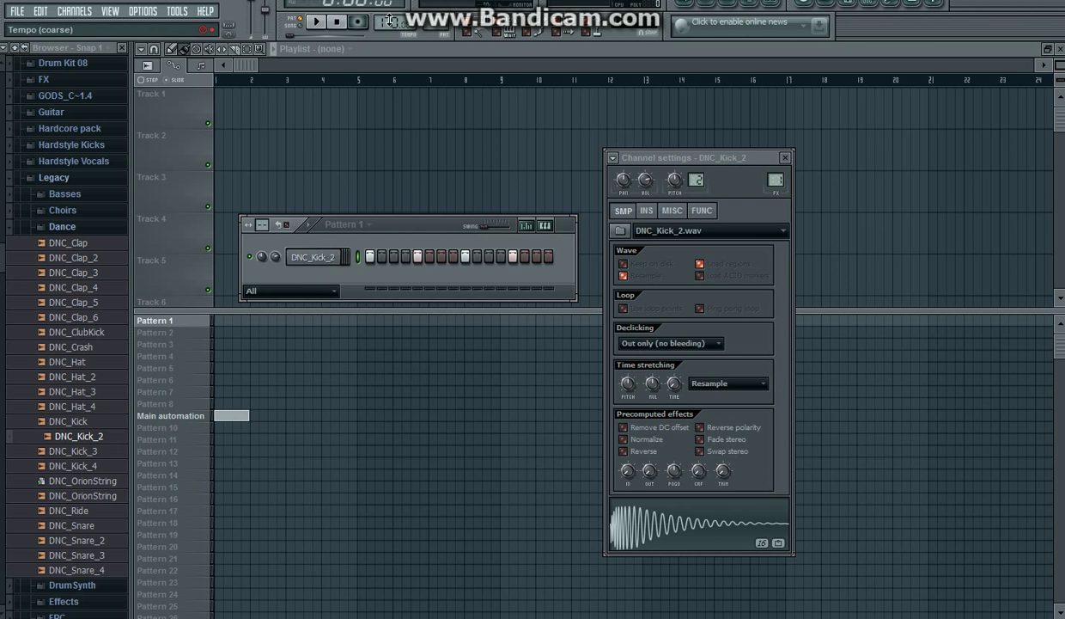
pyautogui.click(317, 22)
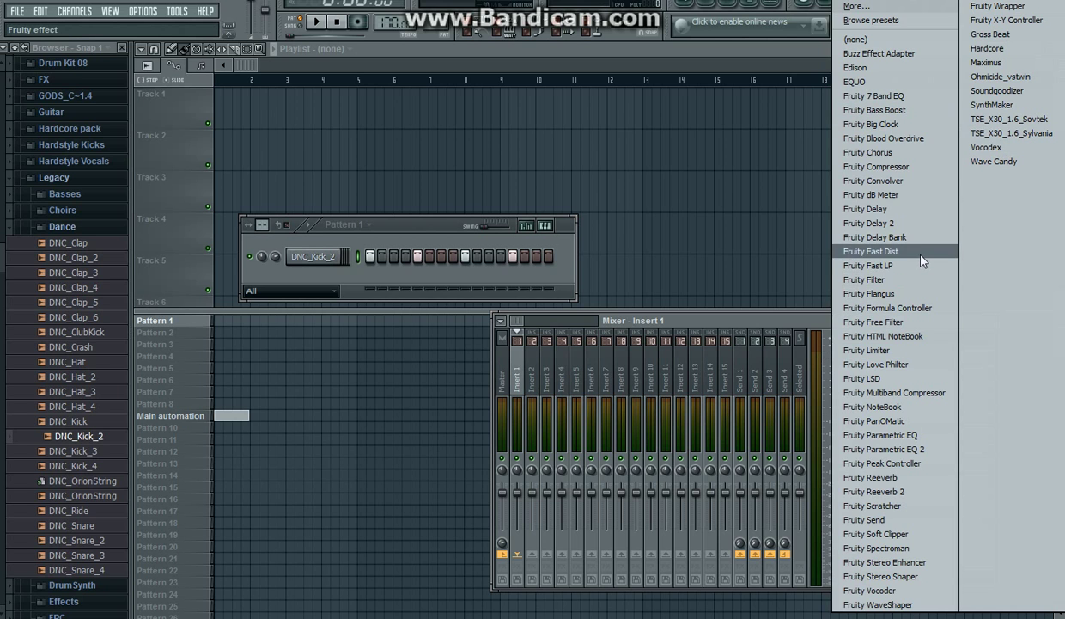
# - Put Fruity Fast Dist and Fruity Parametric EQ in Insert 1's first two slots
pyautogui.click(870, 251)
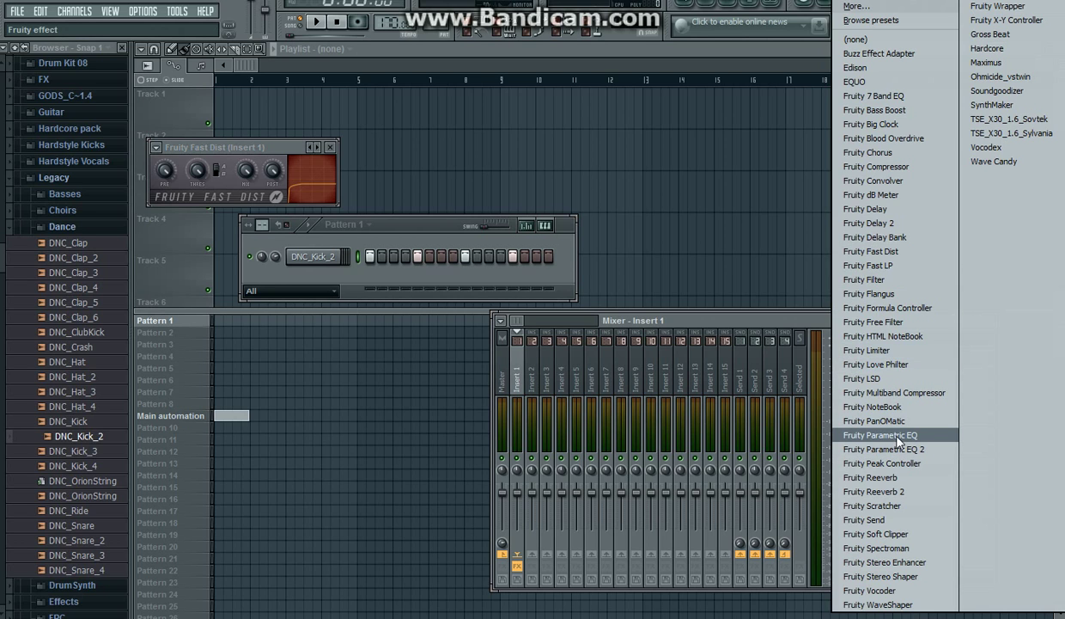
pyautogui.click(880, 435)
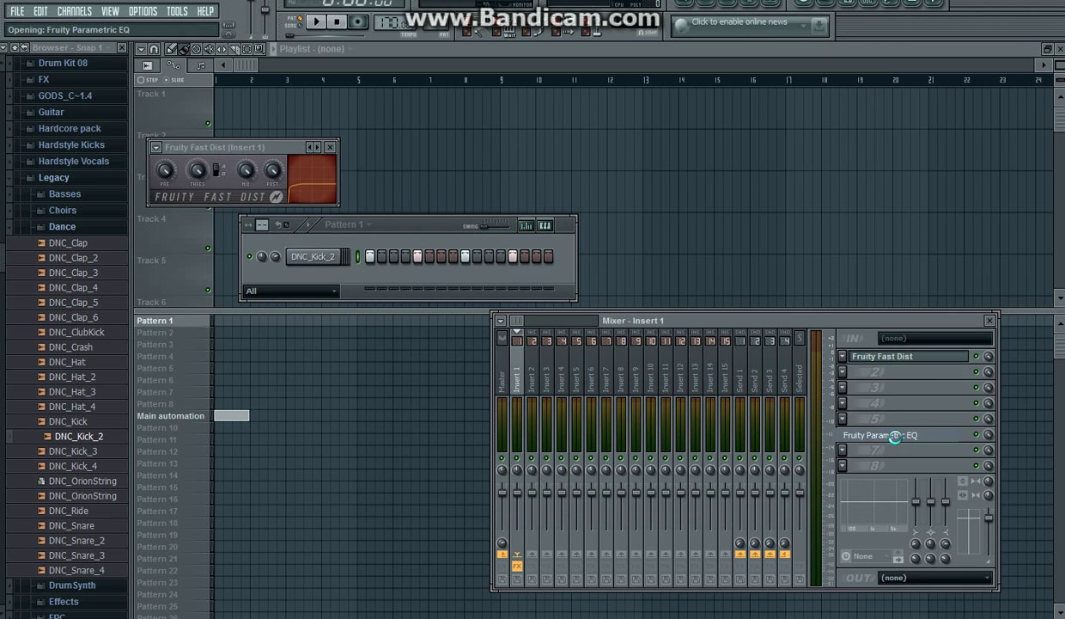
pyautogui.click(880, 434)
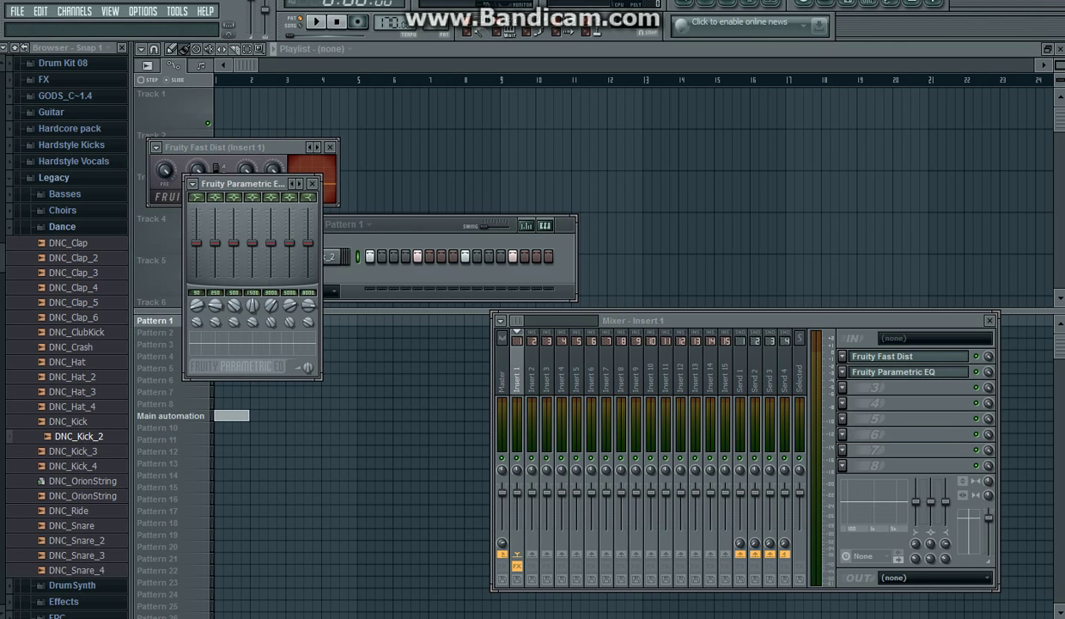
pyautogui.moveTo(254, 262)
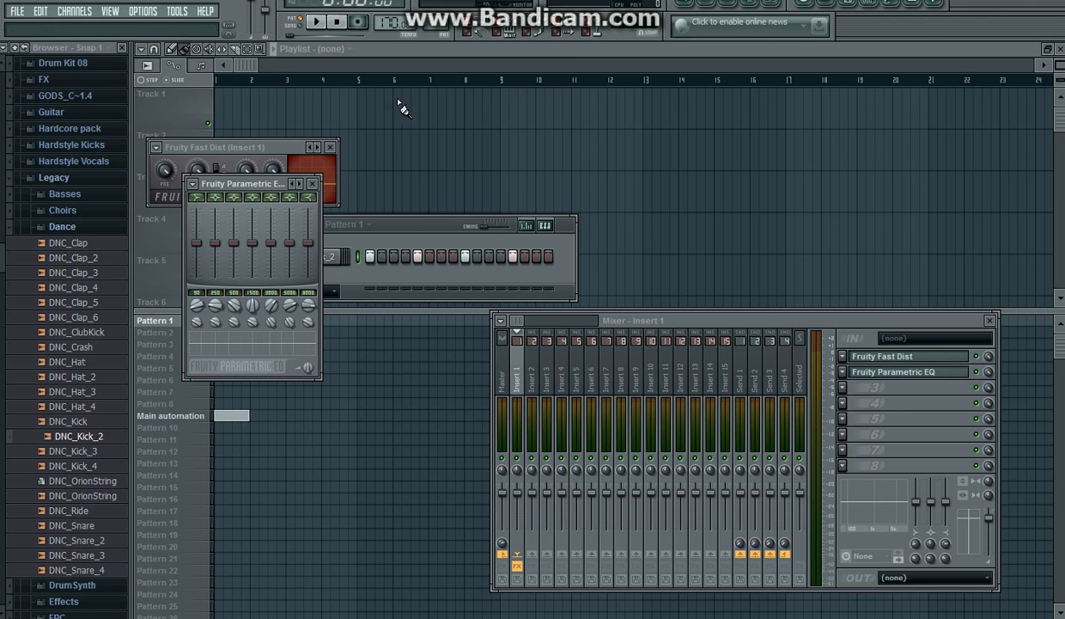
pyautogui.moveTo(402, 110)
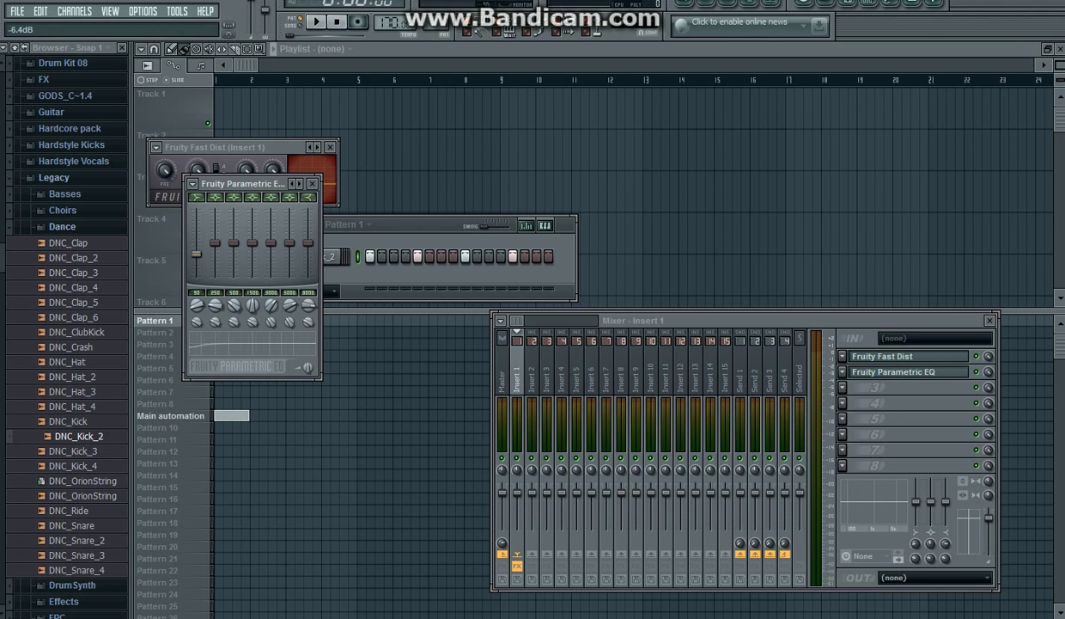
# - Drag the Parametric EQ band gain sliders to reshape the curve
pyautogui.click(196, 196)
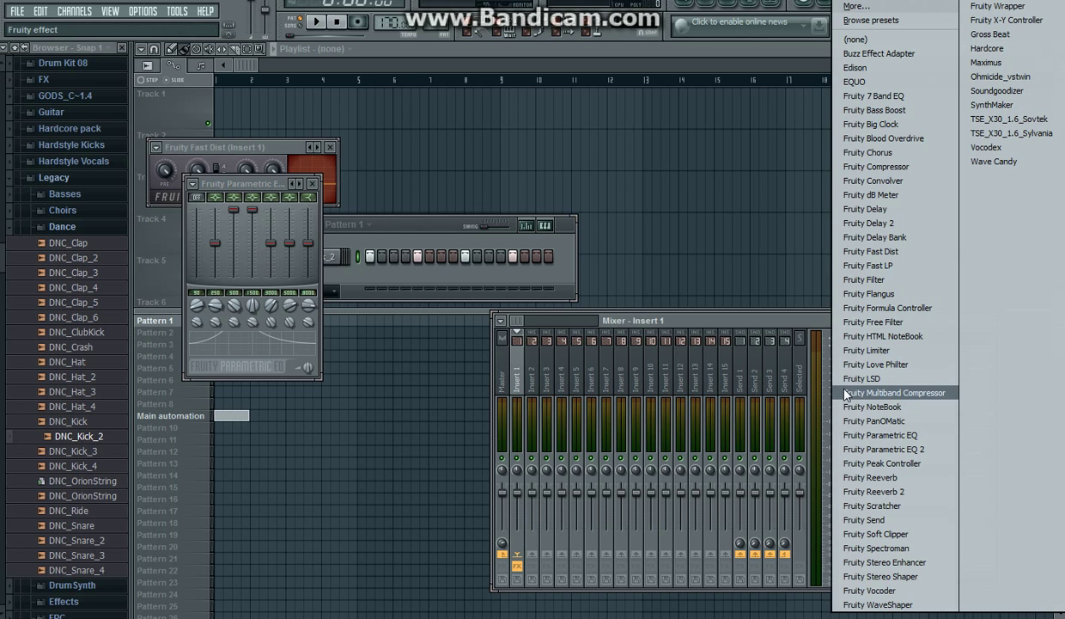
pyautogui.moveTo(902, 251)
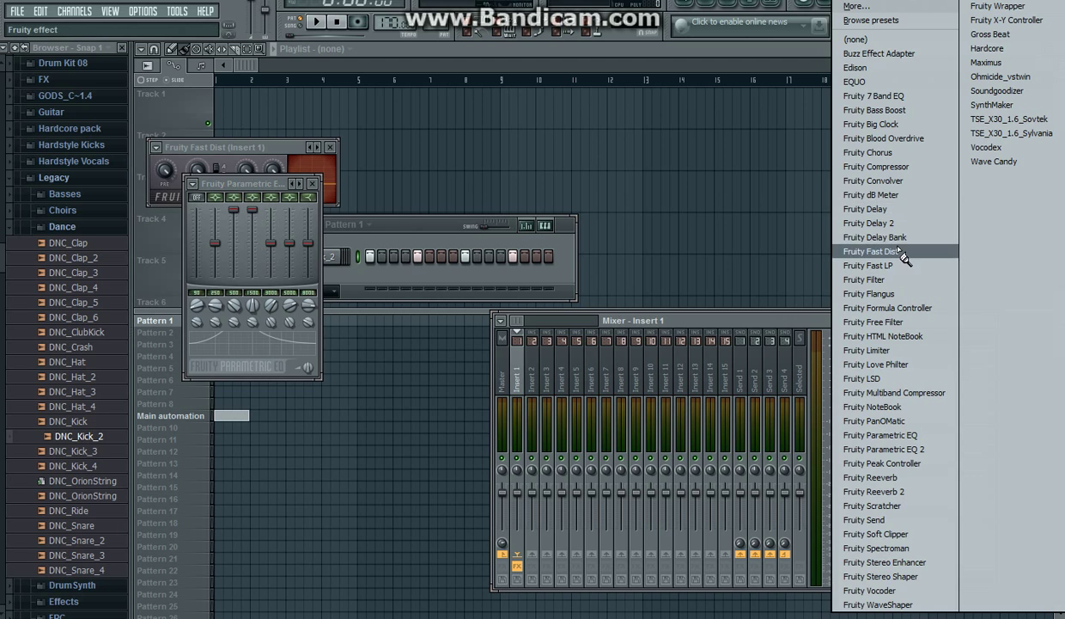
# - Load a second Fruity Fast Dist into Insert 1's third slot
pyautogui.click(874, 251)
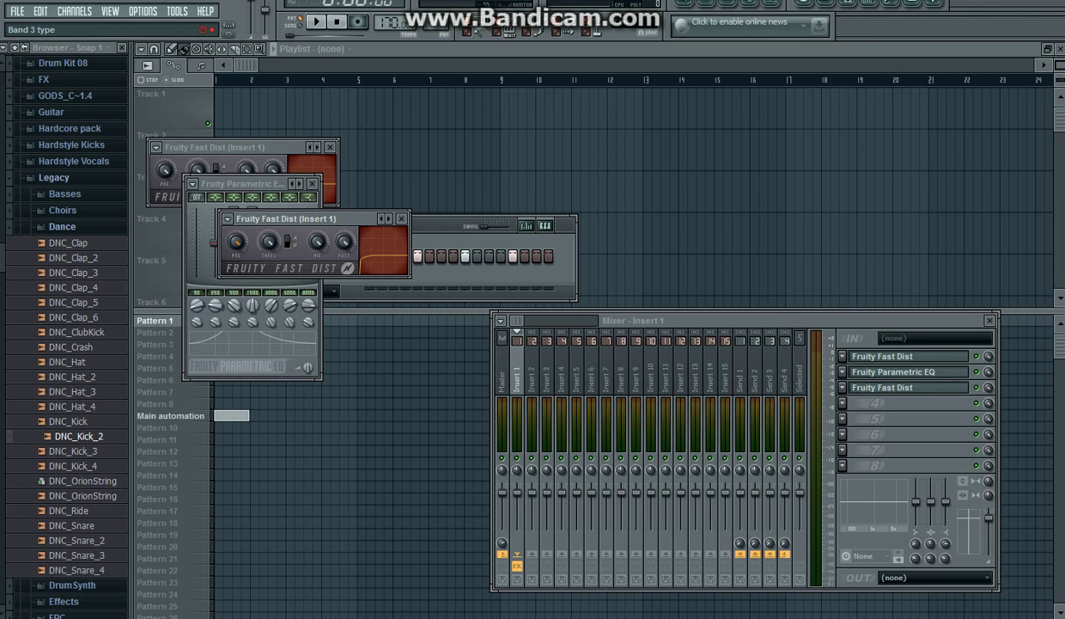
pyautogui.moveTo(320, 21)
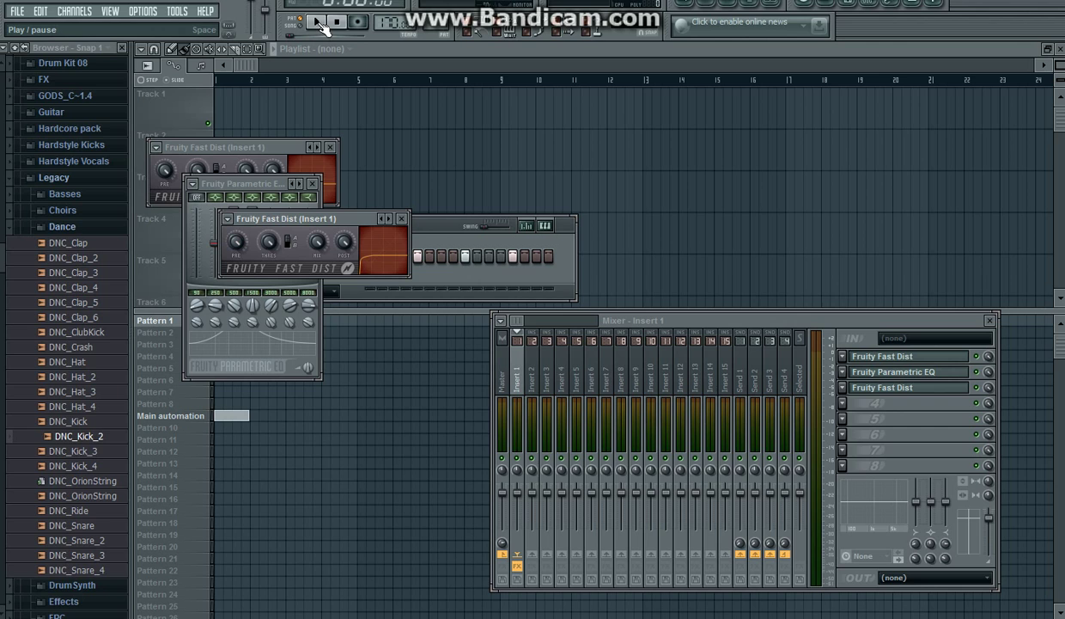
# - Play the kick pattern through the distortion-EQ-distortion chain, then stop
pyautogui.click(317, 21)
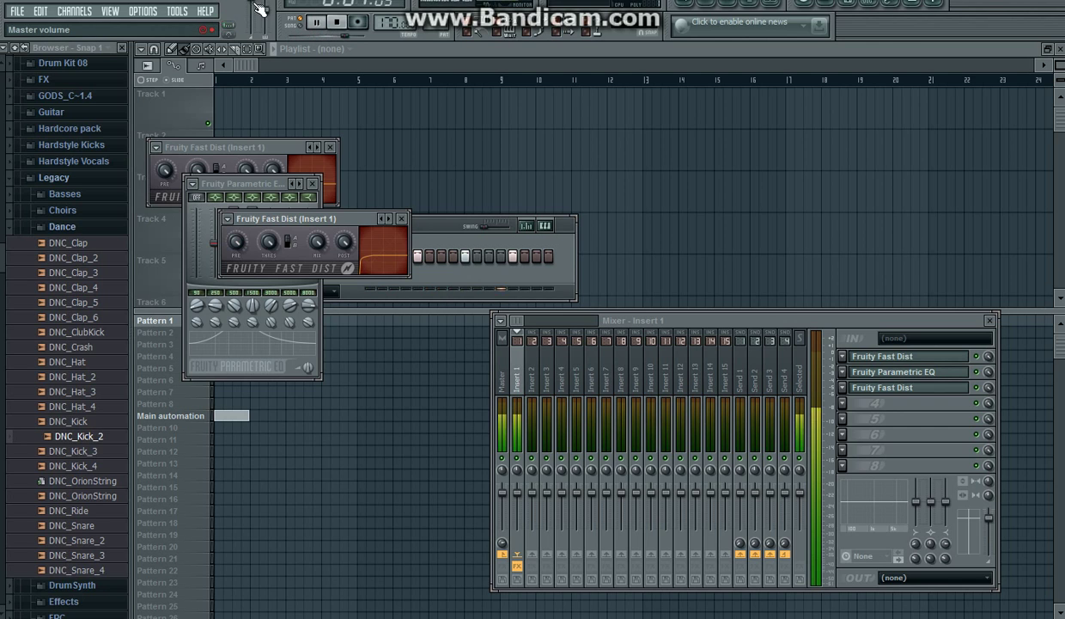
pyautogui.click(318, 21)
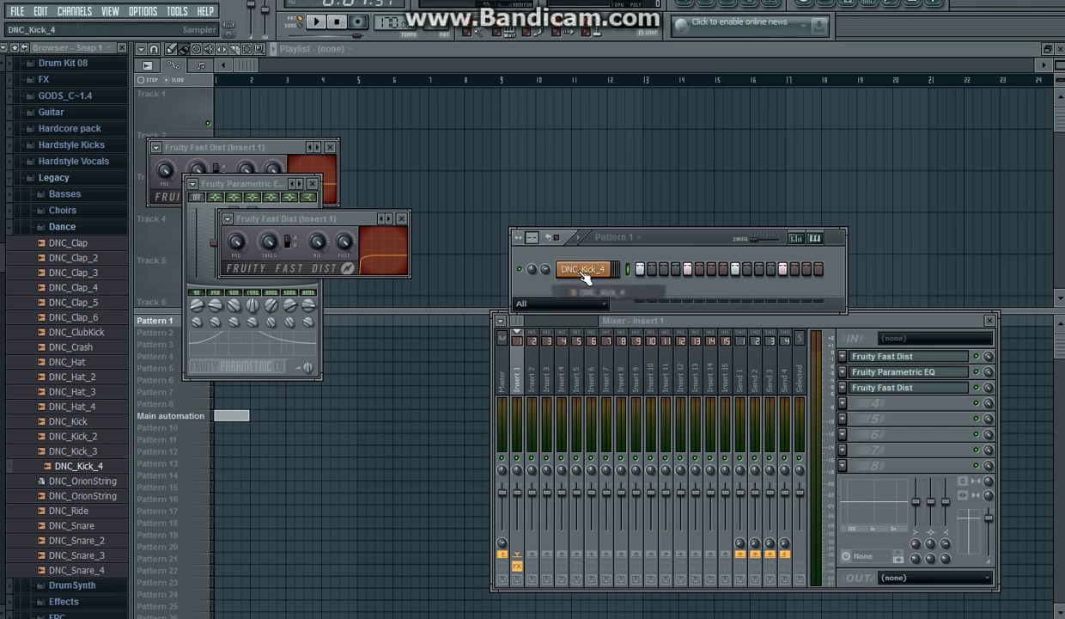
# - Audition a different Dance kick sample by playing and stopping the pattern
pyautogui.click(316, 21)
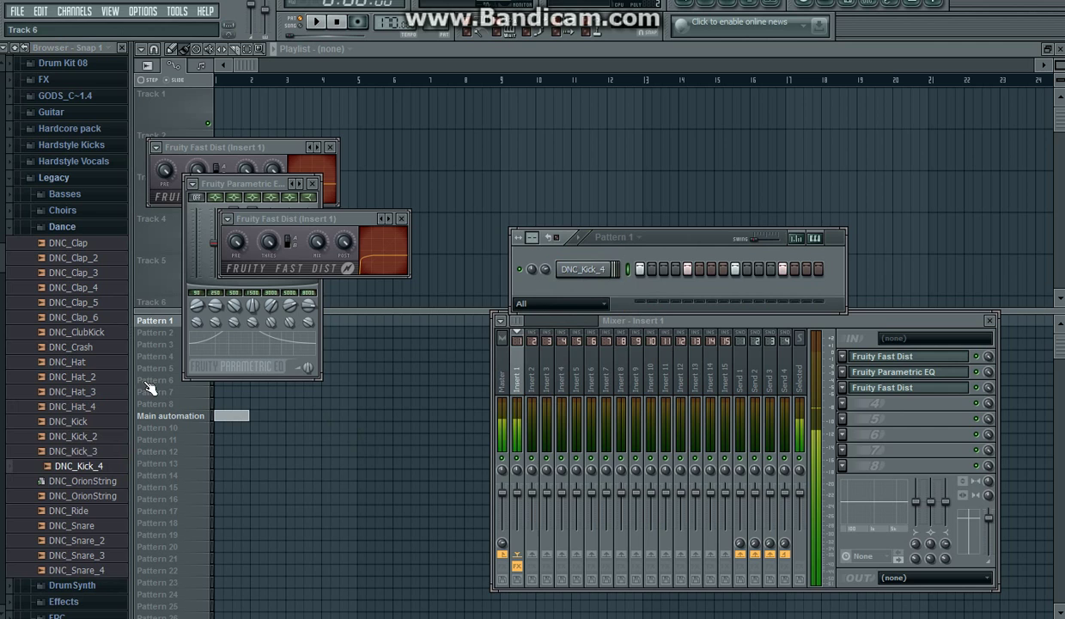
pyautogui.click(79, 436)
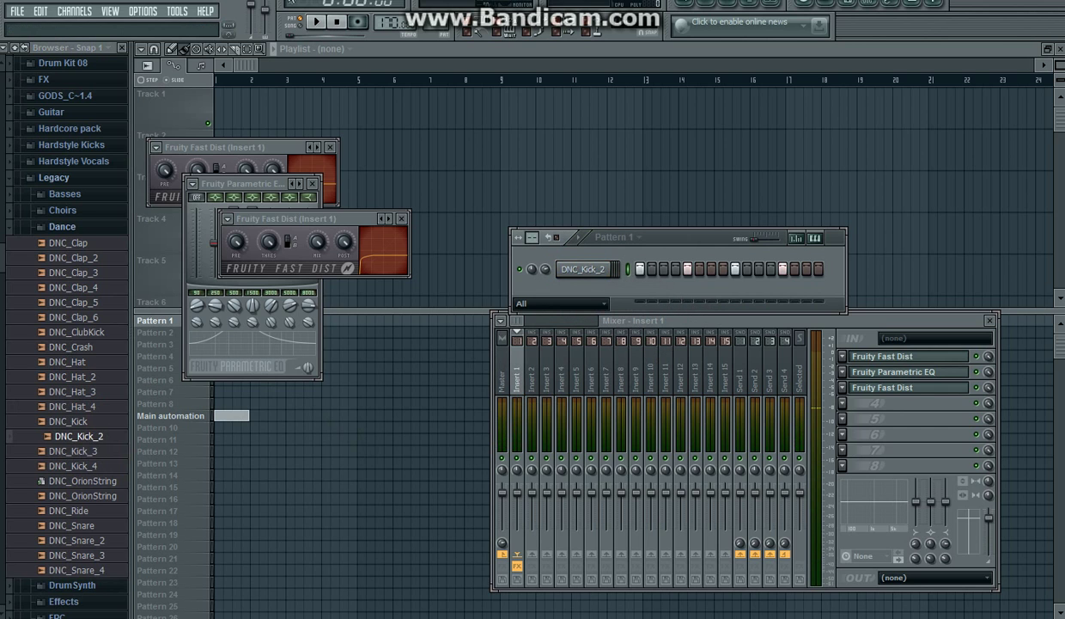
pyautogui.click(318, 22)
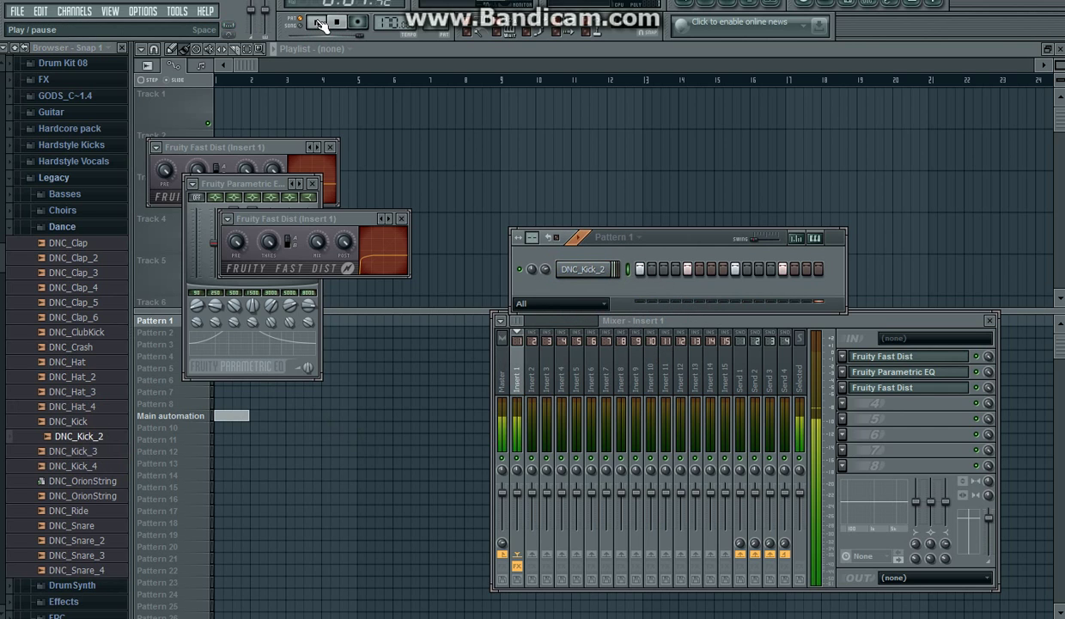
pyautogui.click(316, 22)
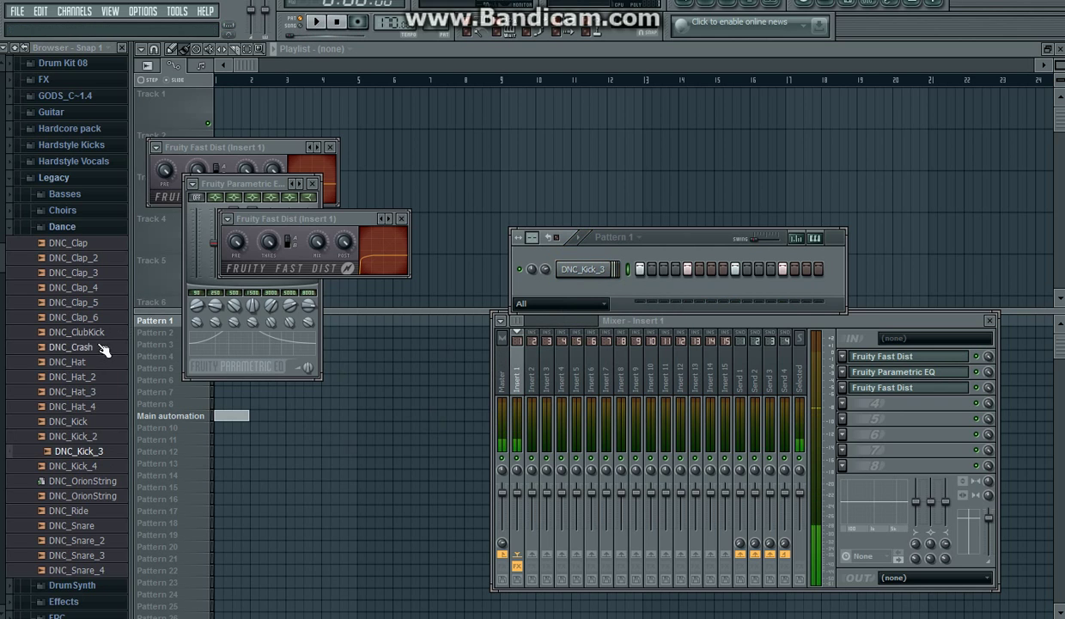
pyautogui.moveTo(96, 335)
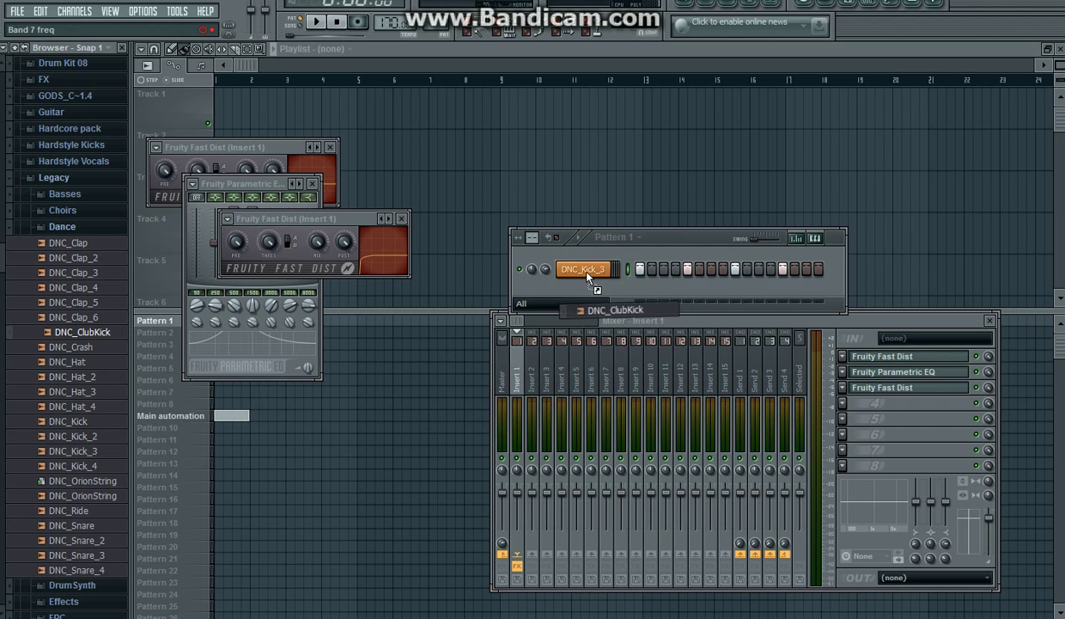
# - Try another kick, then reload DNC_Kick_2 and play the pattern again
pyautogui.click(316, 22)
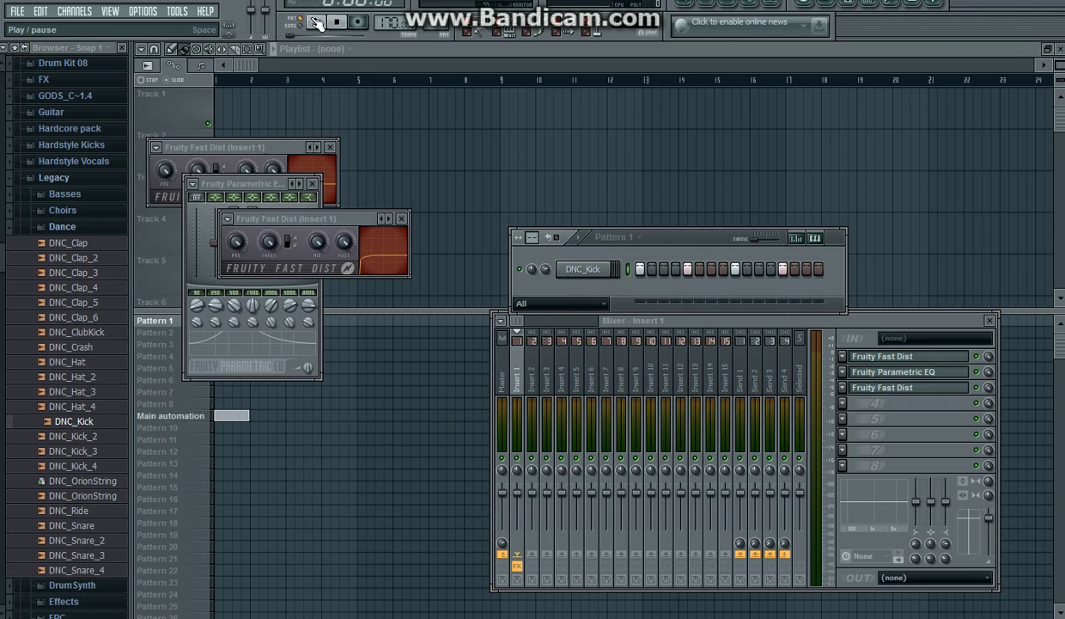
pyautogui.click(315, 22)
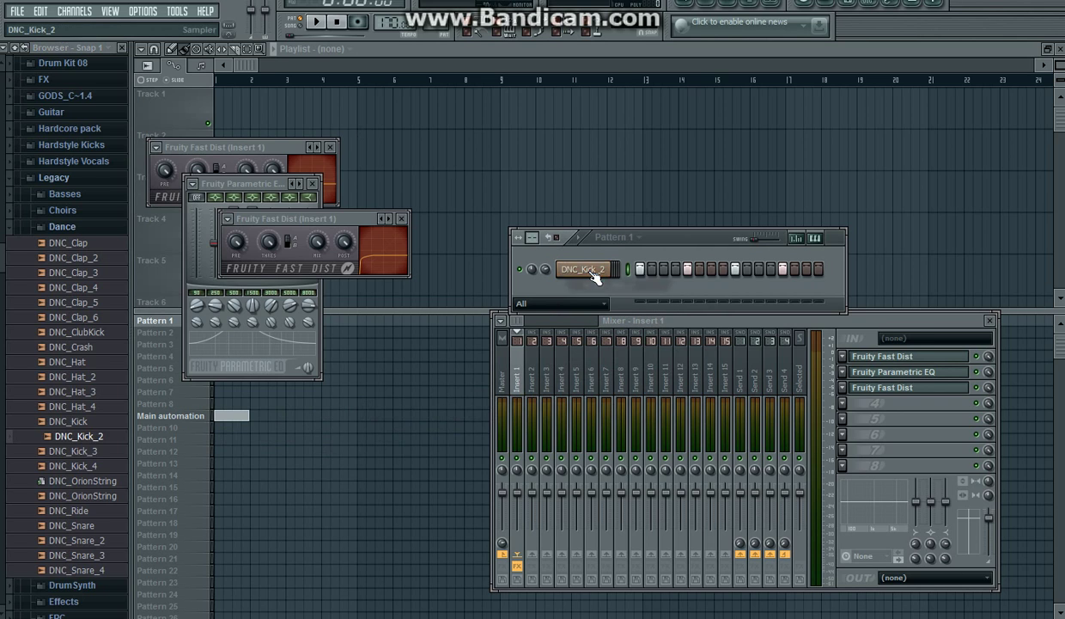
pyautogui.click(338, 21)
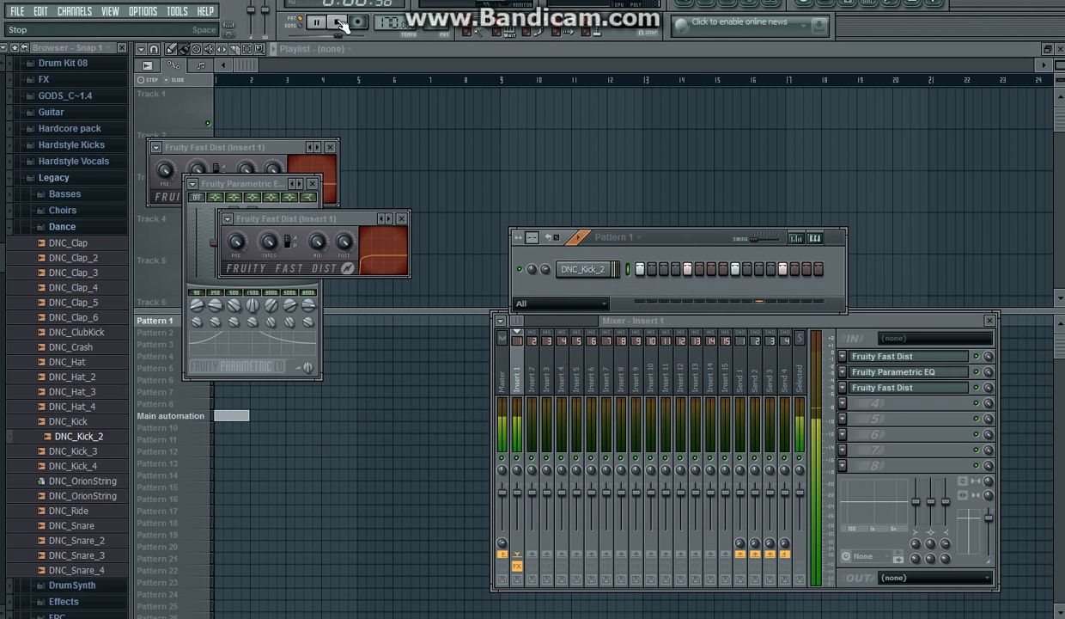
pyautogui.click(336, 22)
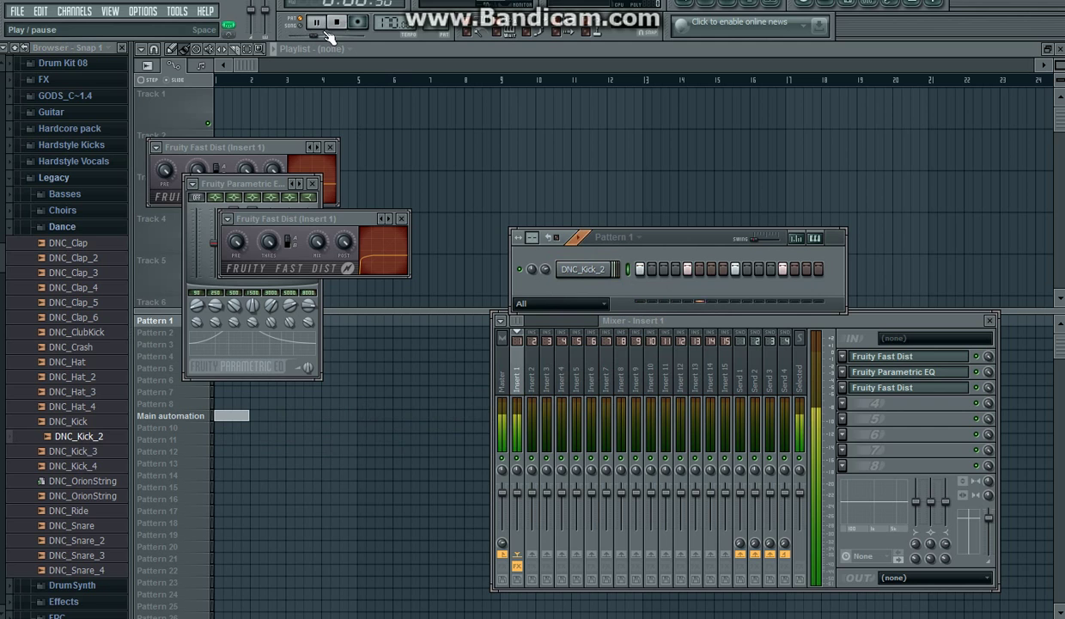
pyautogui.click(316, 21)
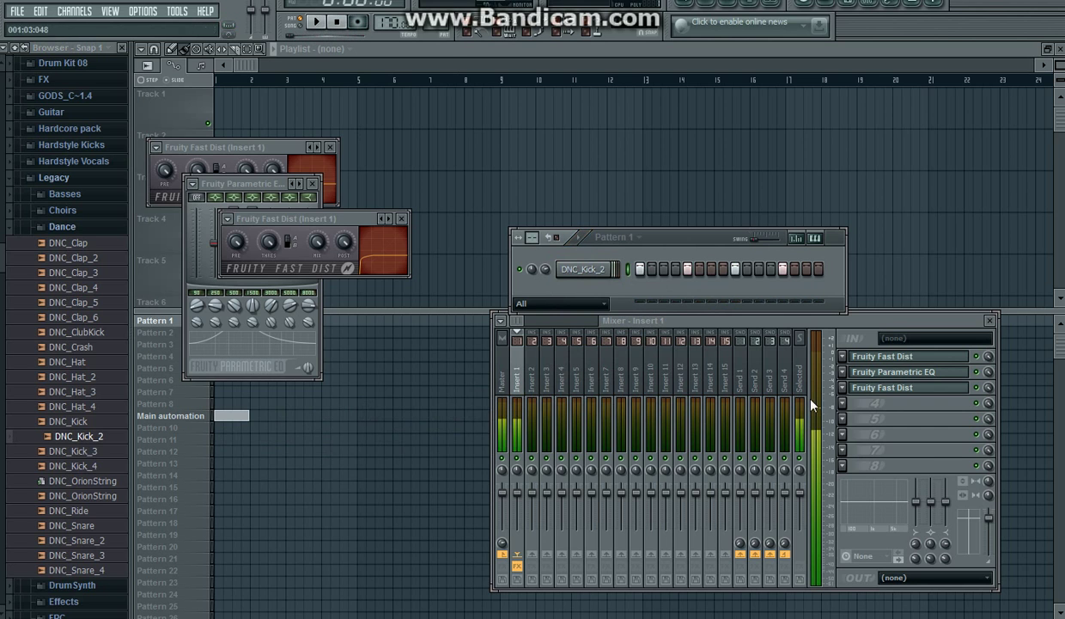
# - Add Fruity Bass Boost to Insert 1's slot 4 with frequency at 100 Hz
pyautogui.click(906, 371)
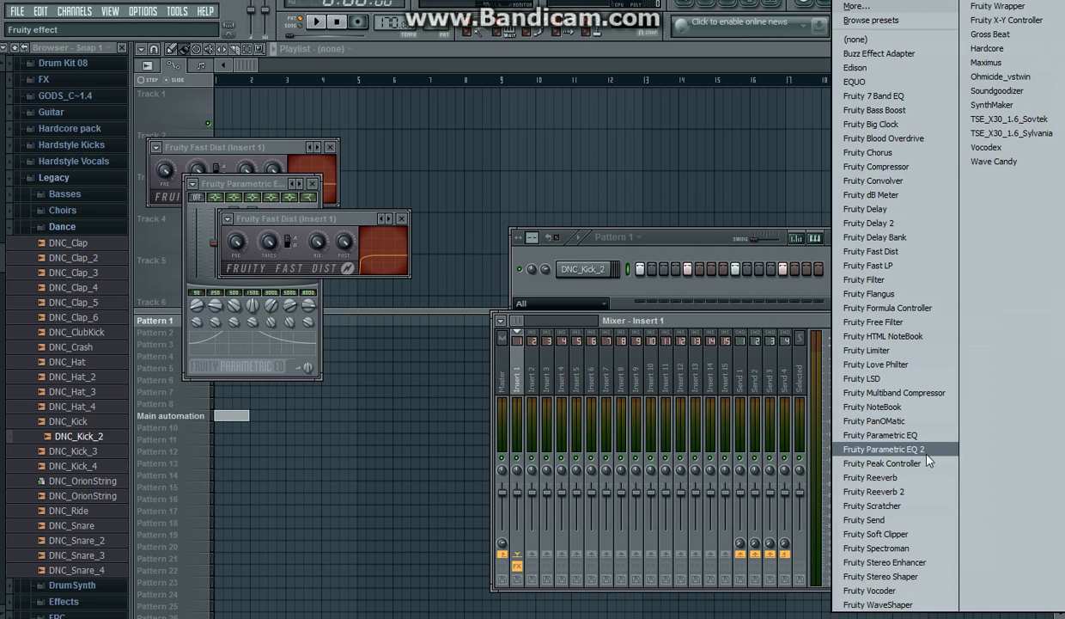
pyautogui.moveTo(945, 458)
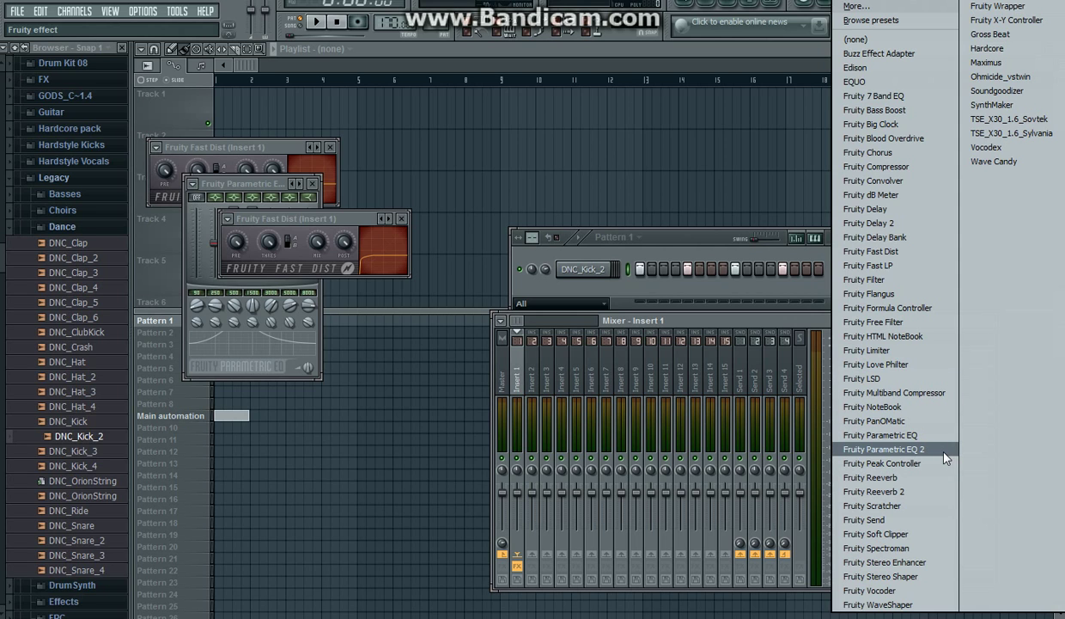
pyautogui.moveTo(875, 238)
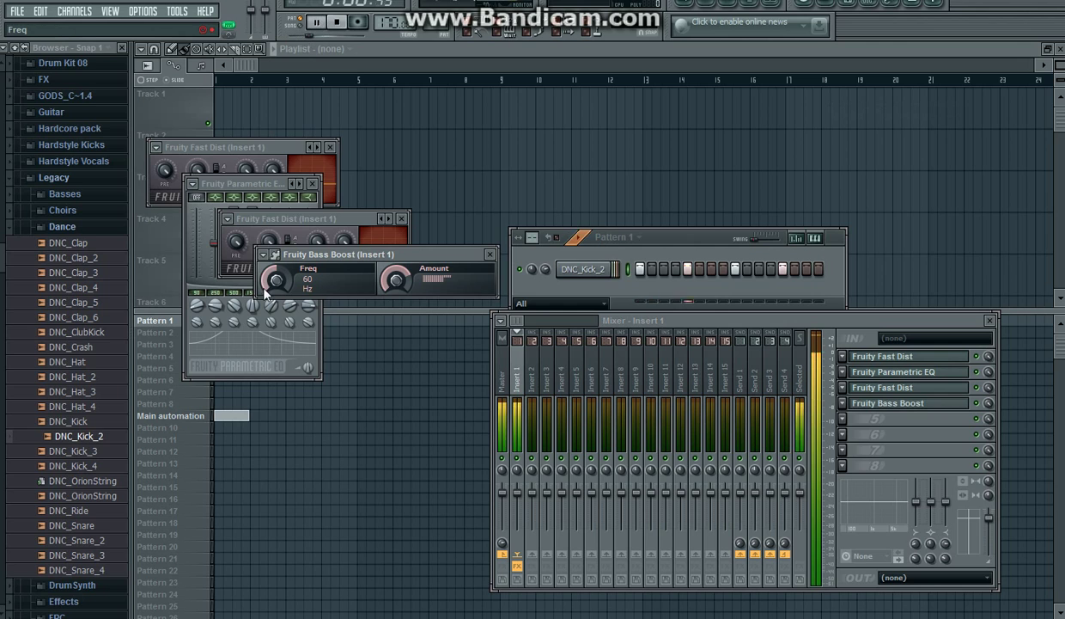
pyautogui.moveTo(276, 277); pyautogui.dragTo(277, 254)
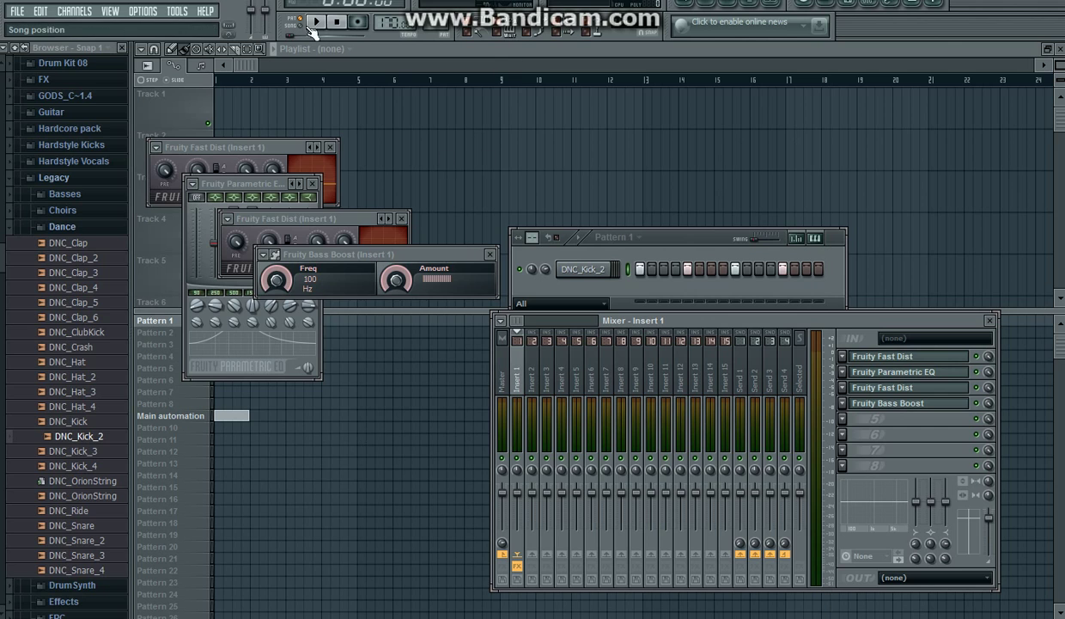
# - Raise the song tempo above 200 BPM and play the boosted kick
pyautogui.click(316, 22)
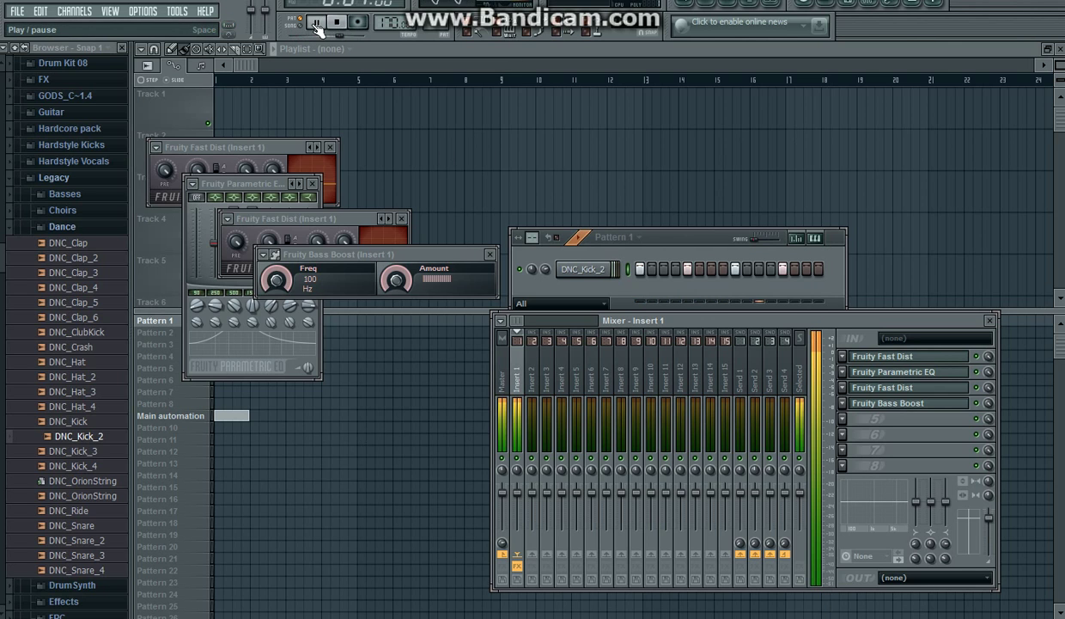
pyautogui.click(317, 22)
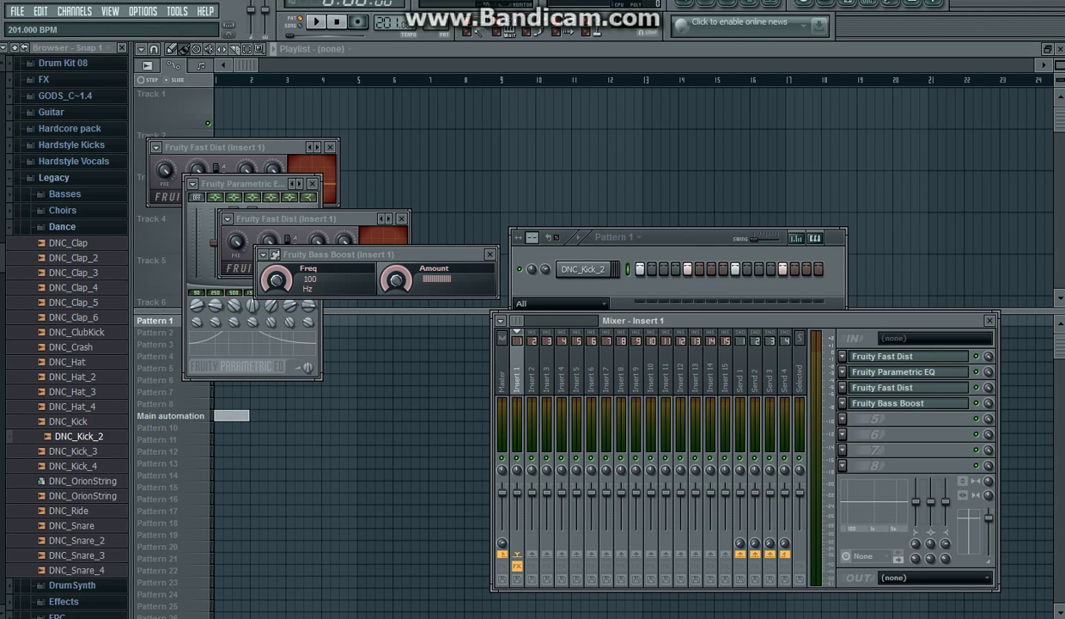
pyautogui.click(316, 21)
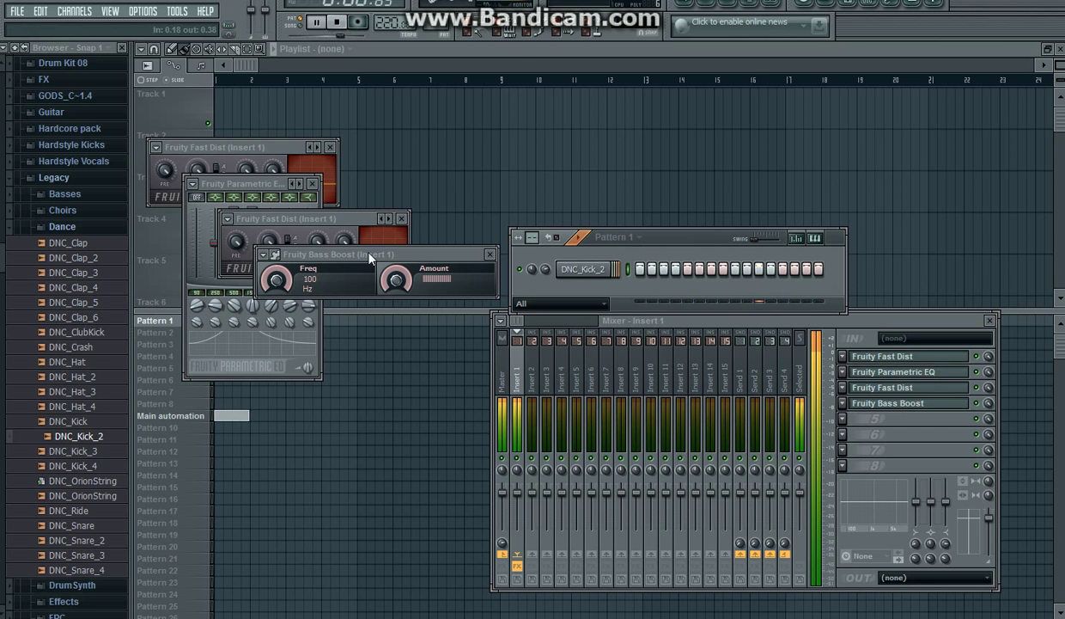
pyautogui.click(338, 22)
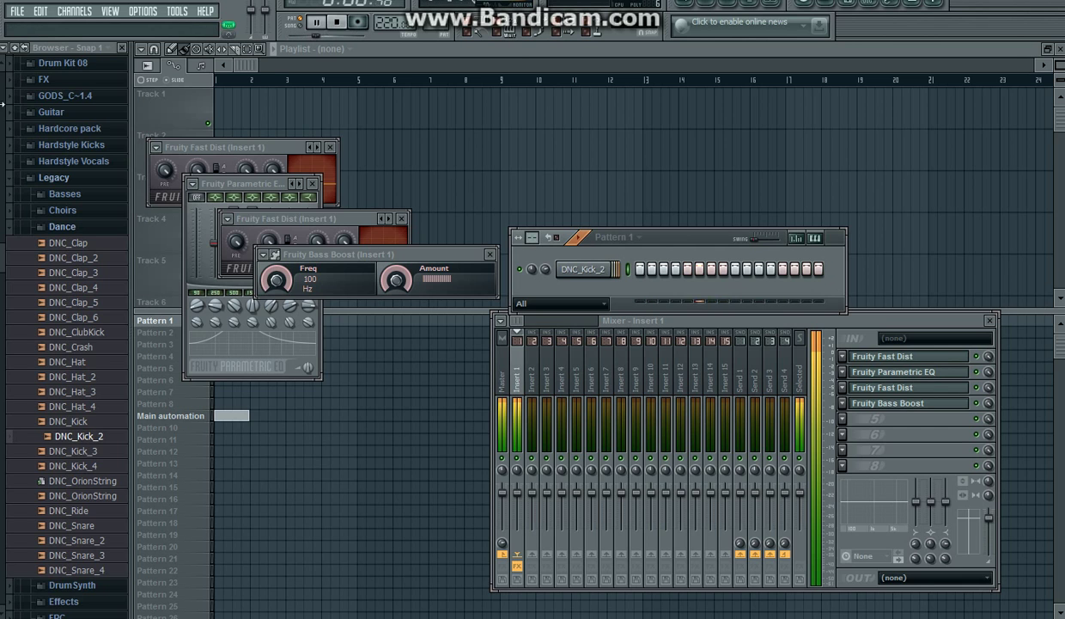
pyautogui.click(337, 22)
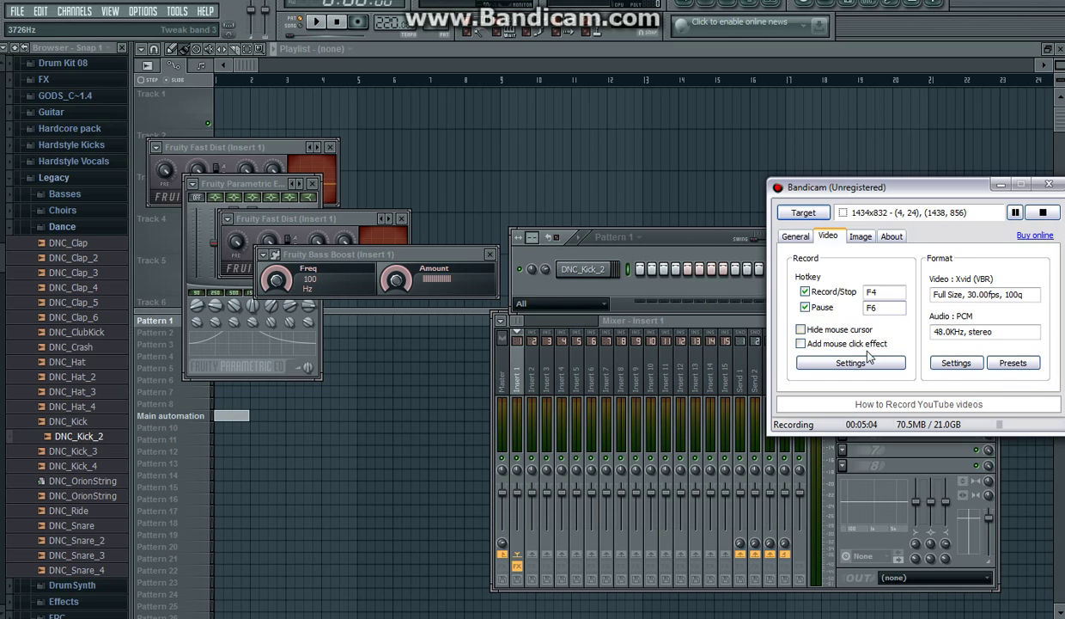
pyautogui.click(851, 361)
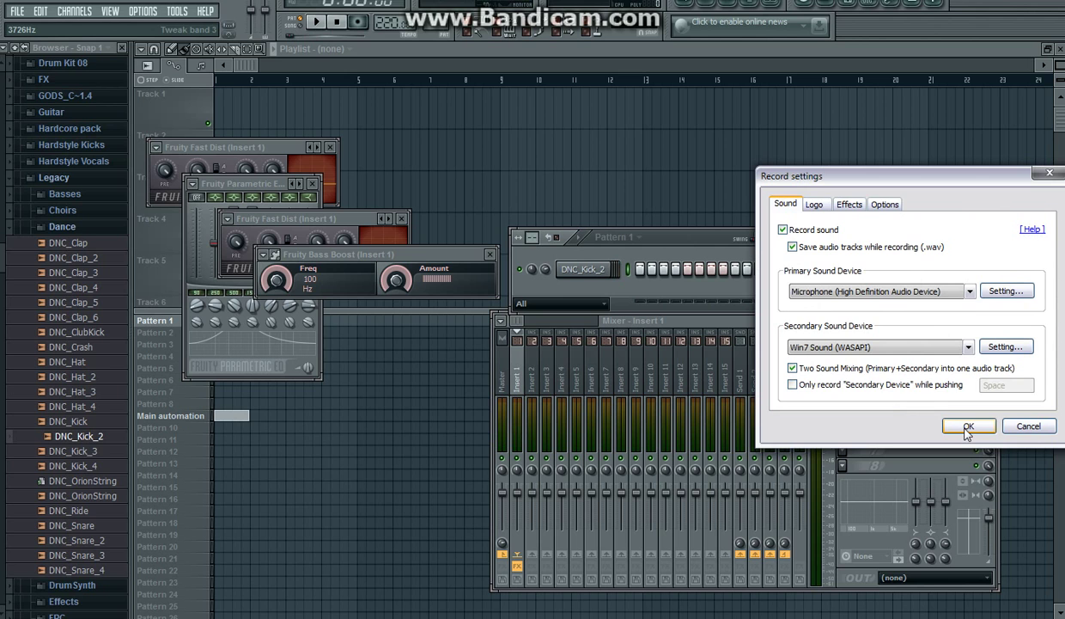
pyautogui.click(968, 427)
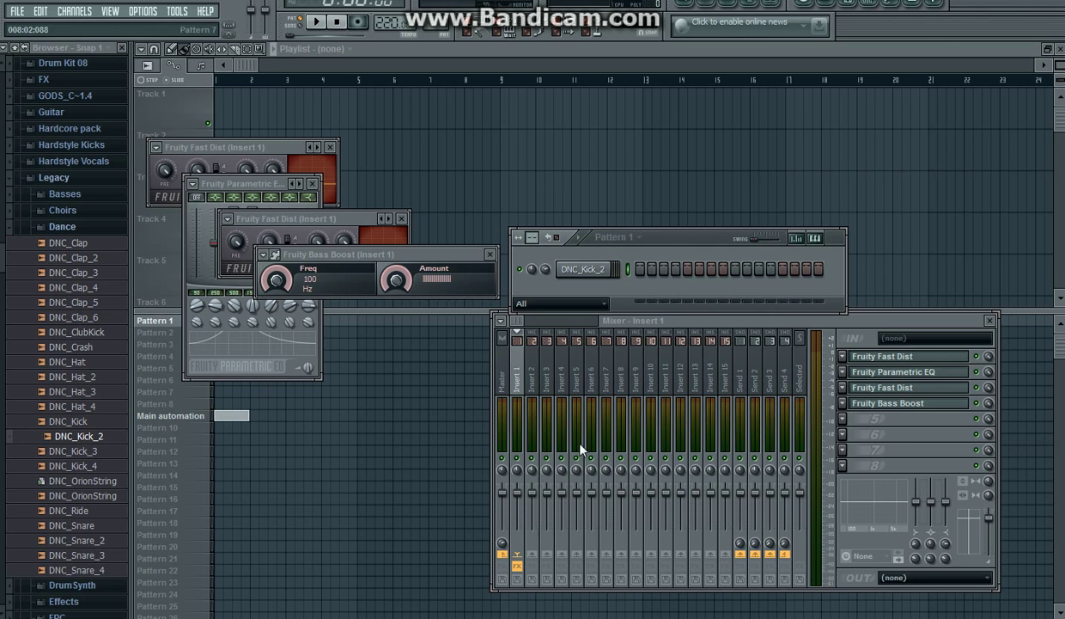
# - Fill every fourth step of the DNC_Kick_2 channel and play the pattern
pyautogui.click(584, 269)
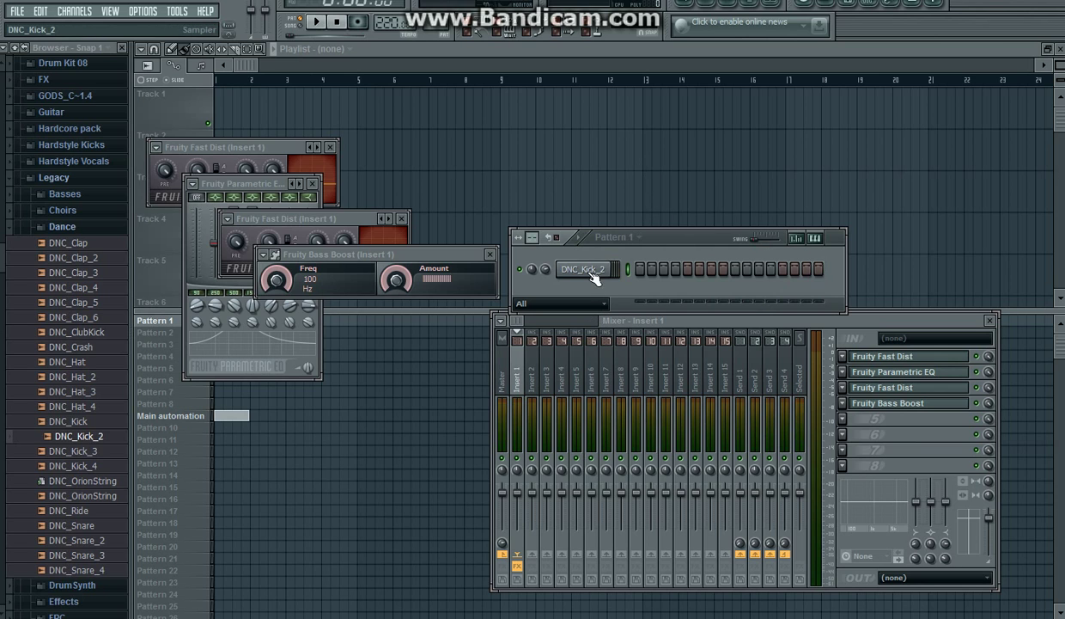
pyautogui.rightClick(586, 269)
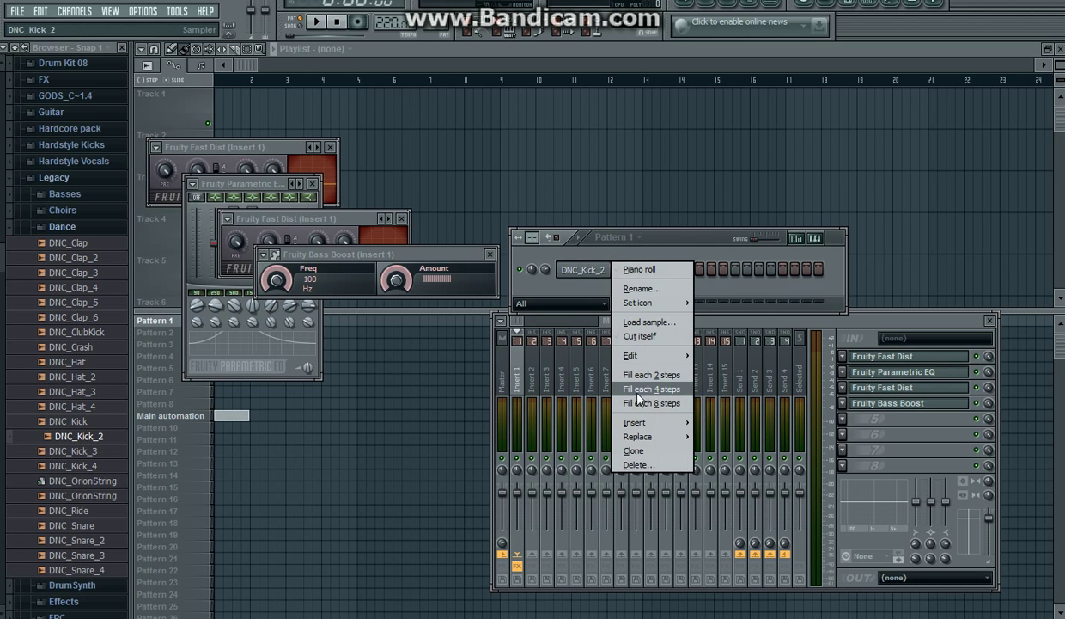
pyautogui.moveTo(676, 396)
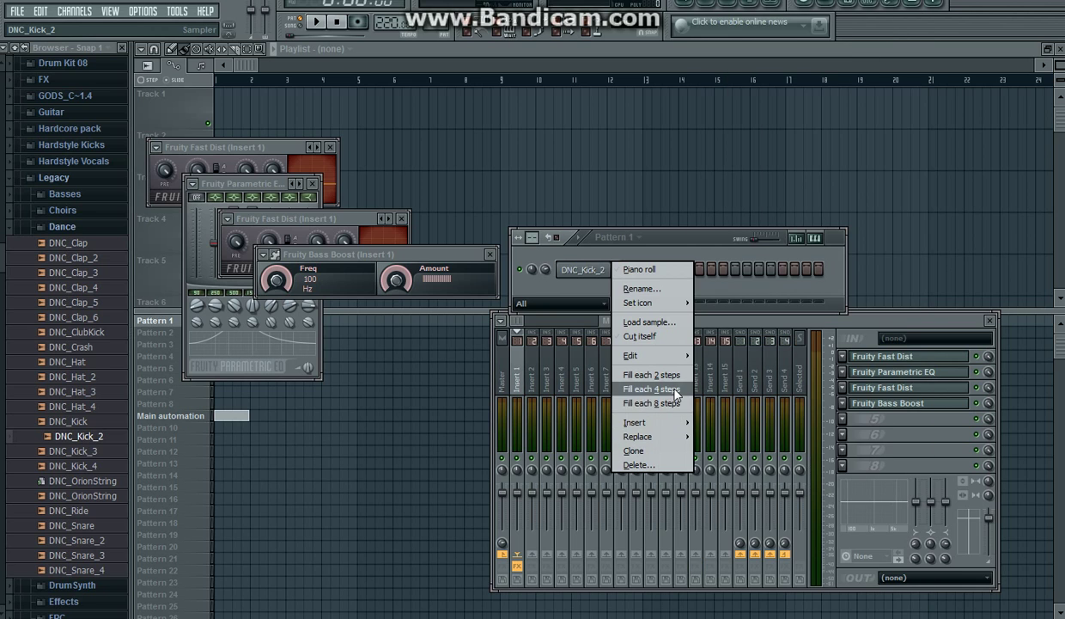
pyautogui.click(650, 389)
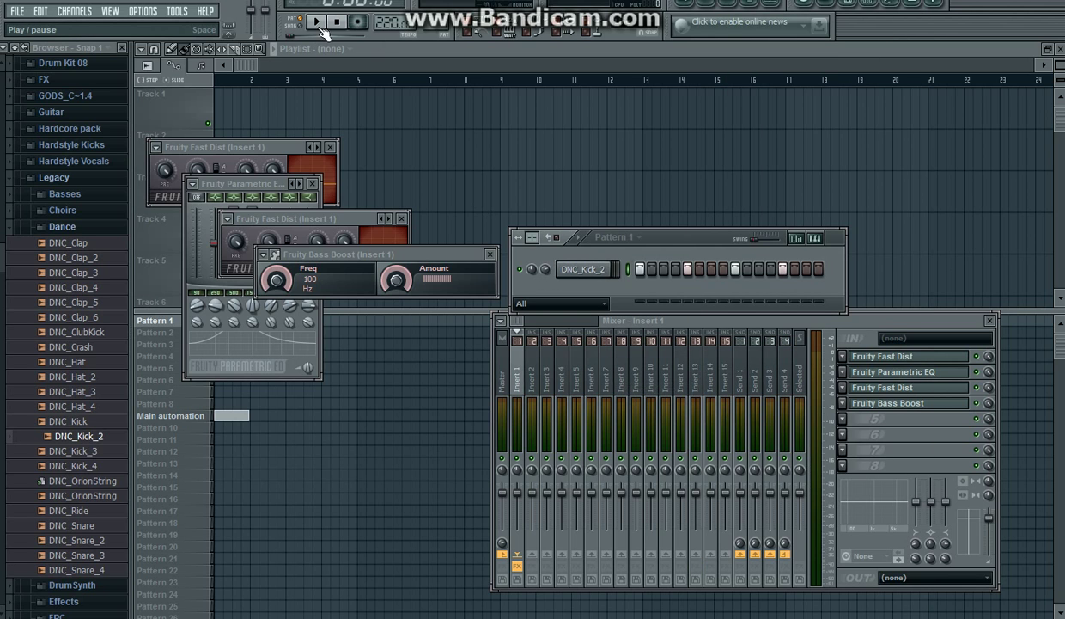
pyautogui.click(316, 22)
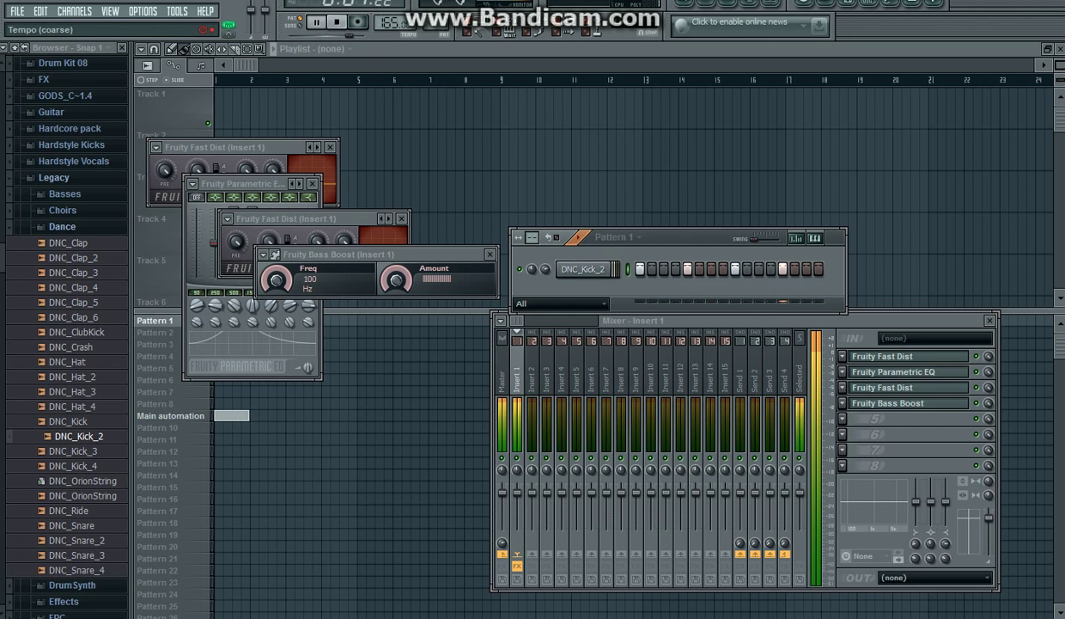
pyautogui.click(337, 22)
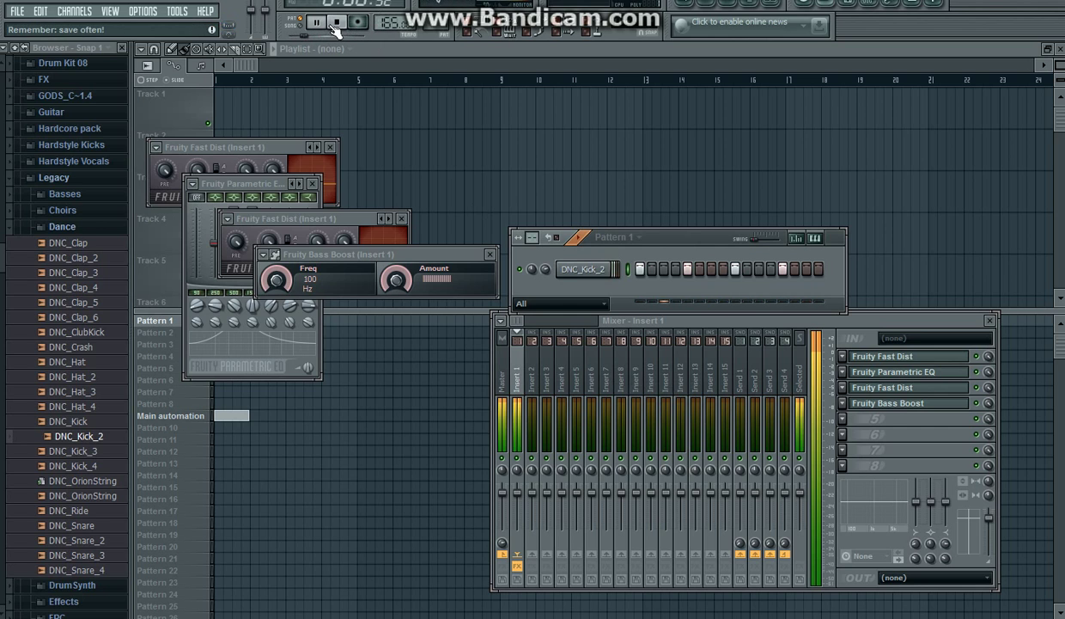